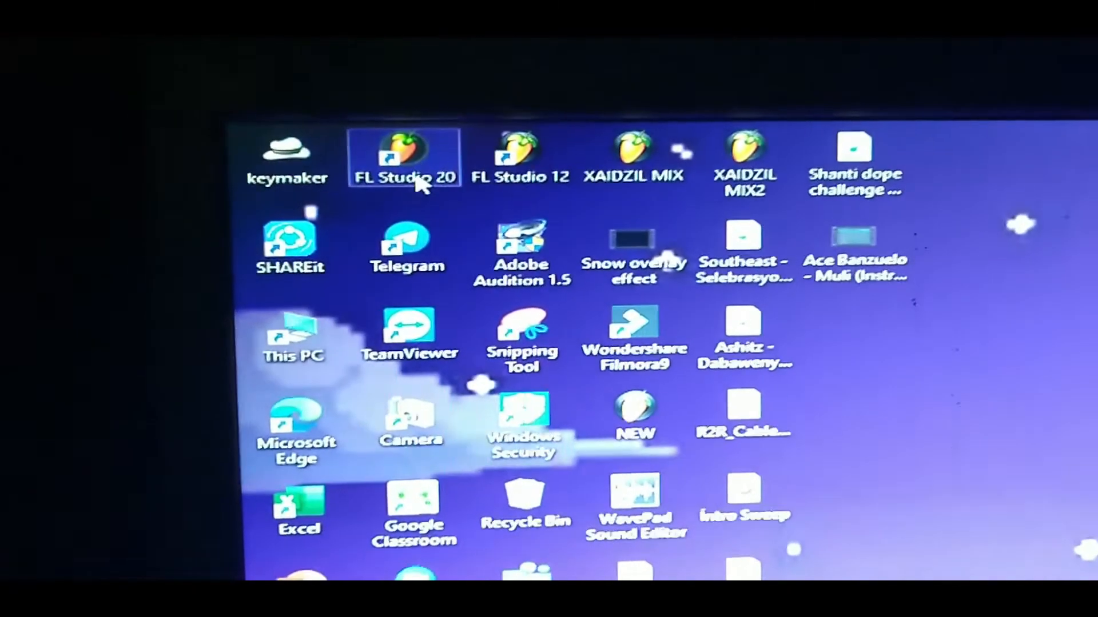
Step: Right-click the FL Studio 20 desktop shortcut to show its context menu
right_click(403, 157)
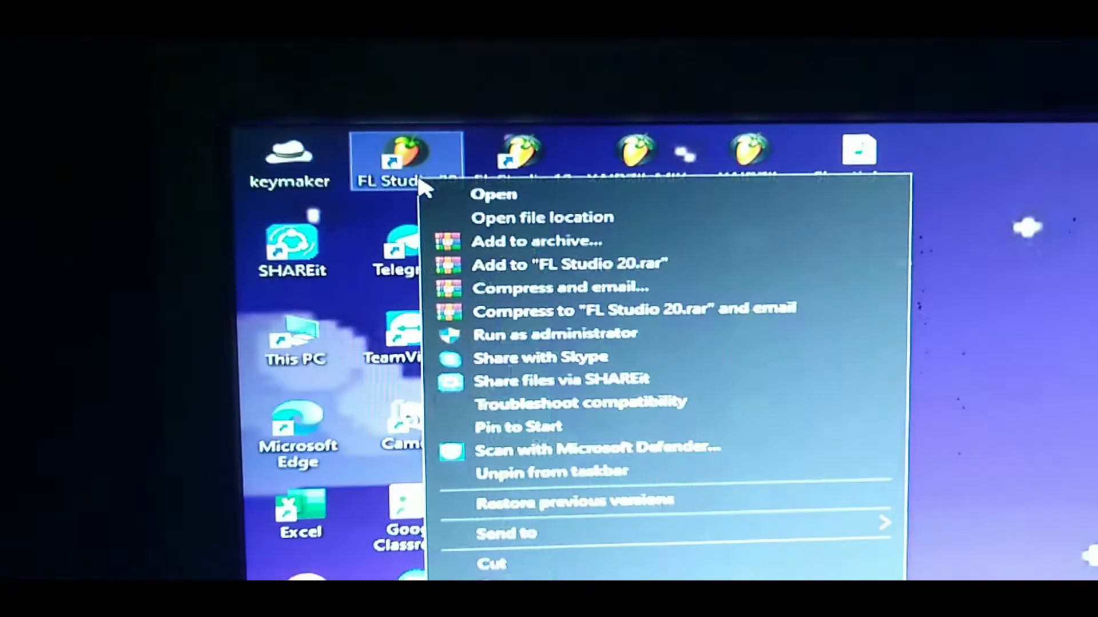